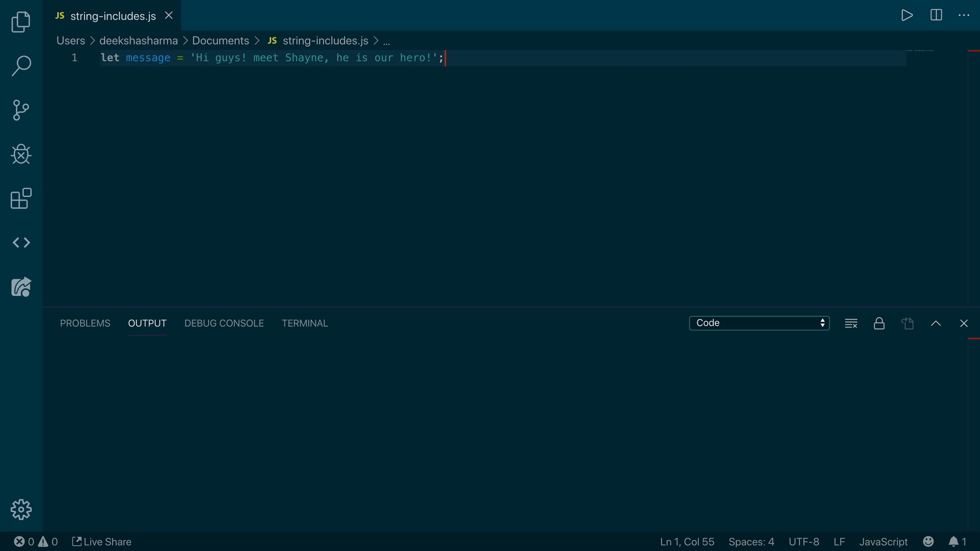
Step: Add console.log(message.includes('Shayne')) on line 2 and run it, outputting true
{"action": "type", "text": "c"}
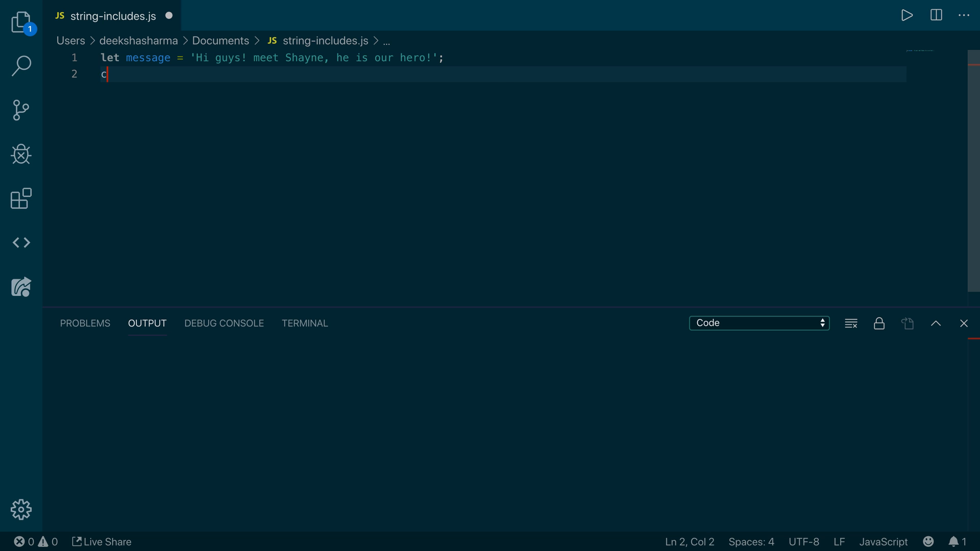
{"action": "type", "text": "onsole.log"}
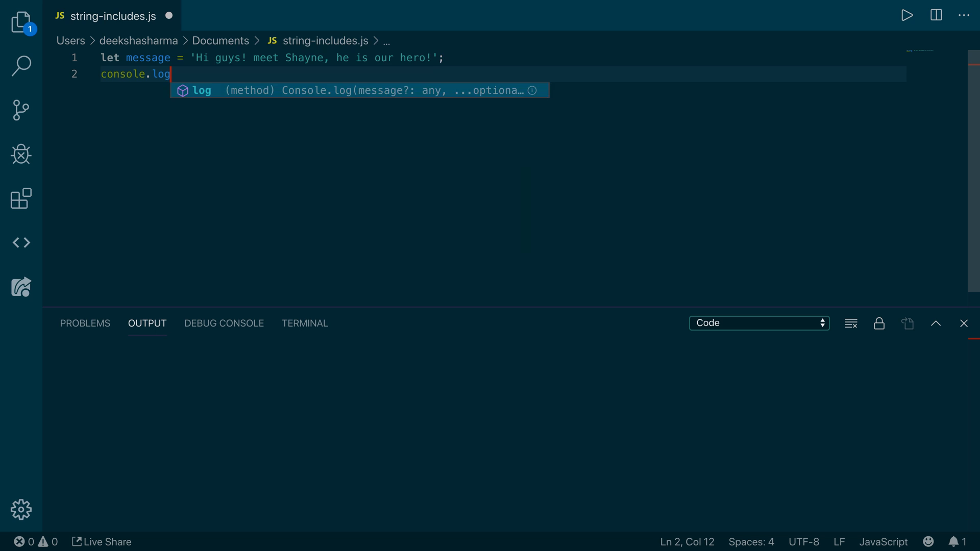
{"action": "type", "text": "(message)"}
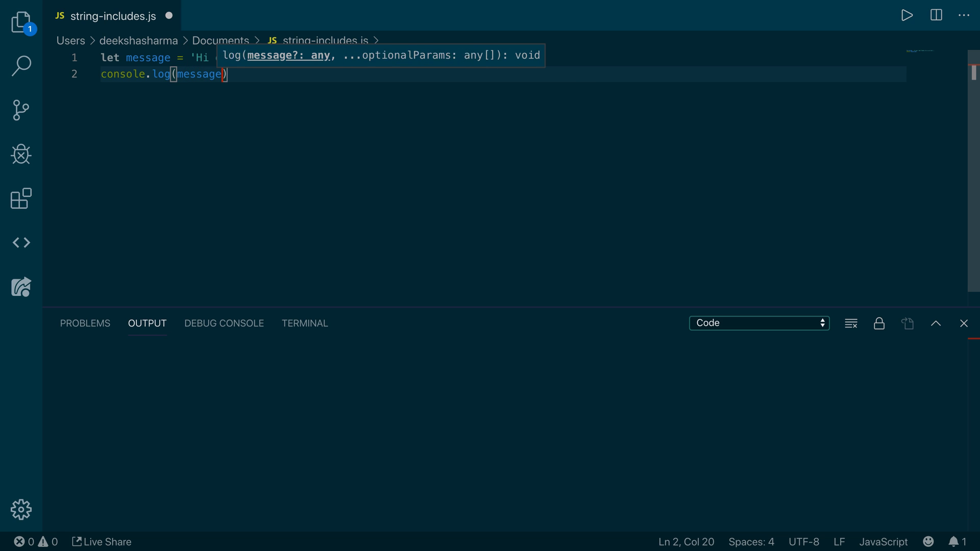
{"action": "type", "text": ".includes("}
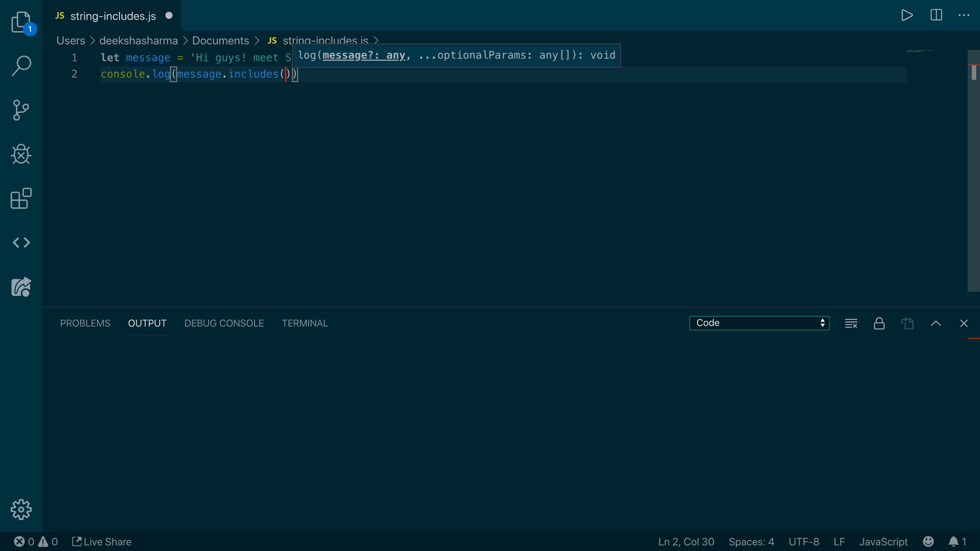
{"action": "type", "text": "'Shayne'"}
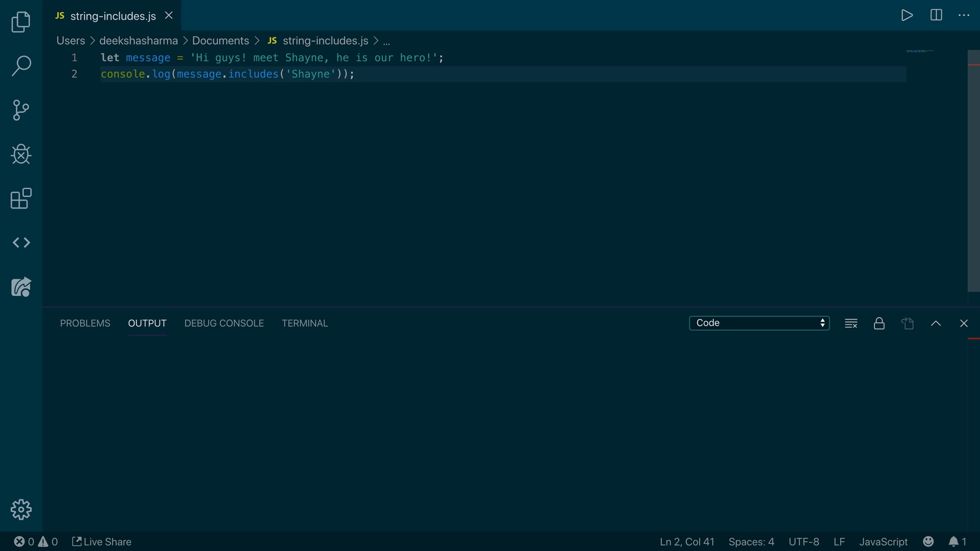
{"action": "left_click", "coordinate": [907, 14]}
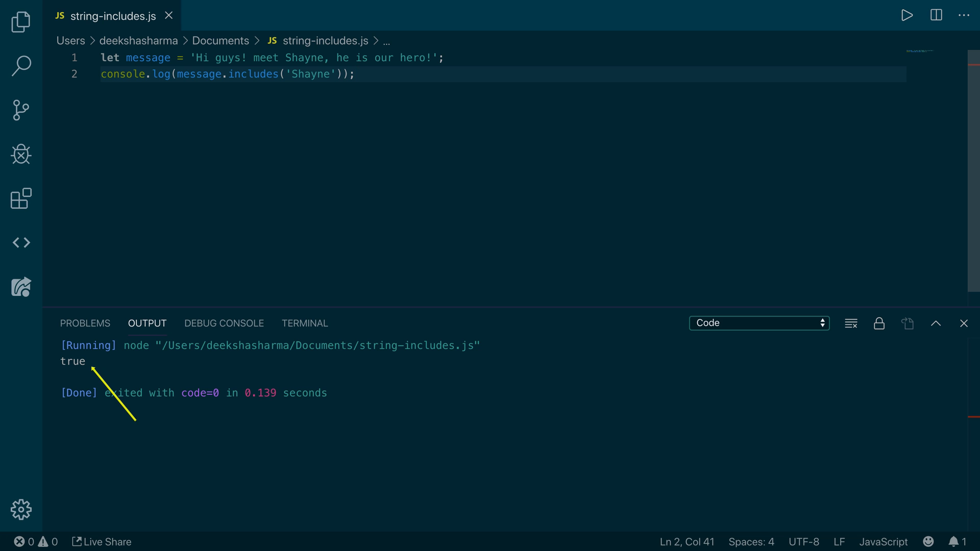
{"action": "key", "text": "enter"}
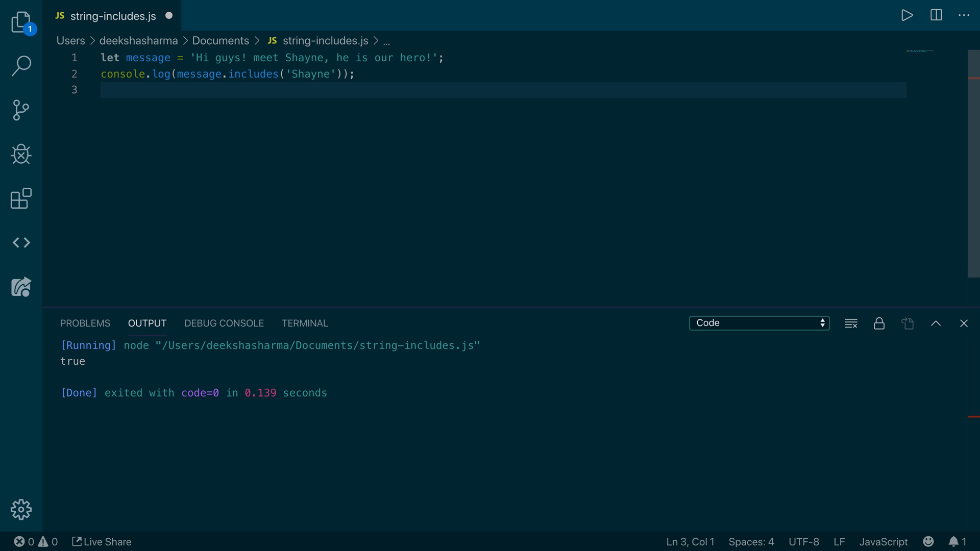
Step: Change the check to message.includes('Shayne', 40) and rerun, so it outputs false
{"action": "type", "text": "console.log("}
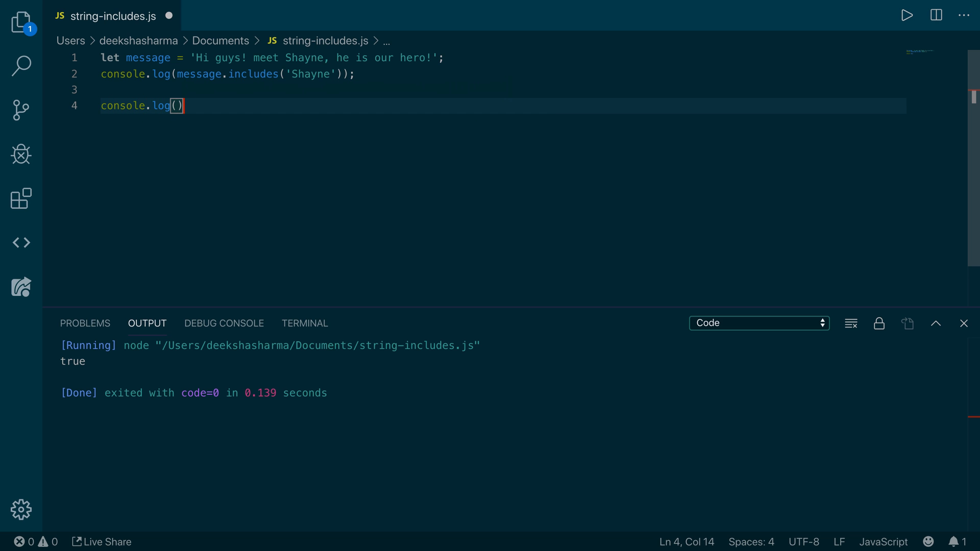
{"action": "type", "text": "message"}
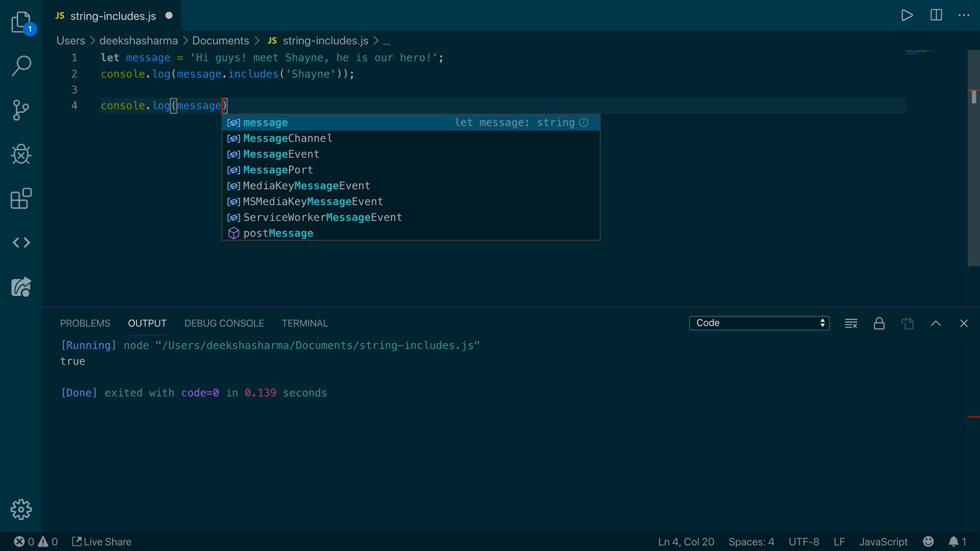
{"action": "type", "text": ".includes("}
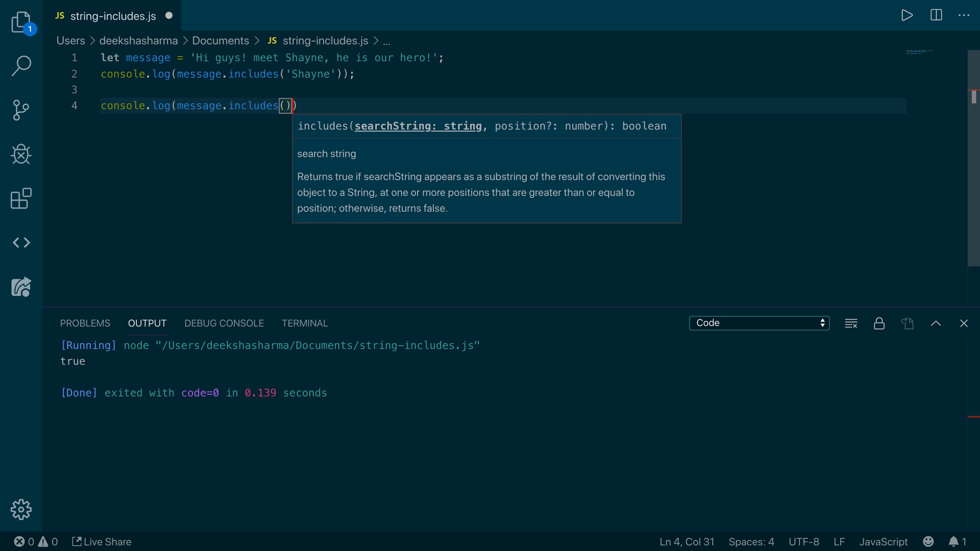
{"action": "type", "text": "'Shayne', 40"}
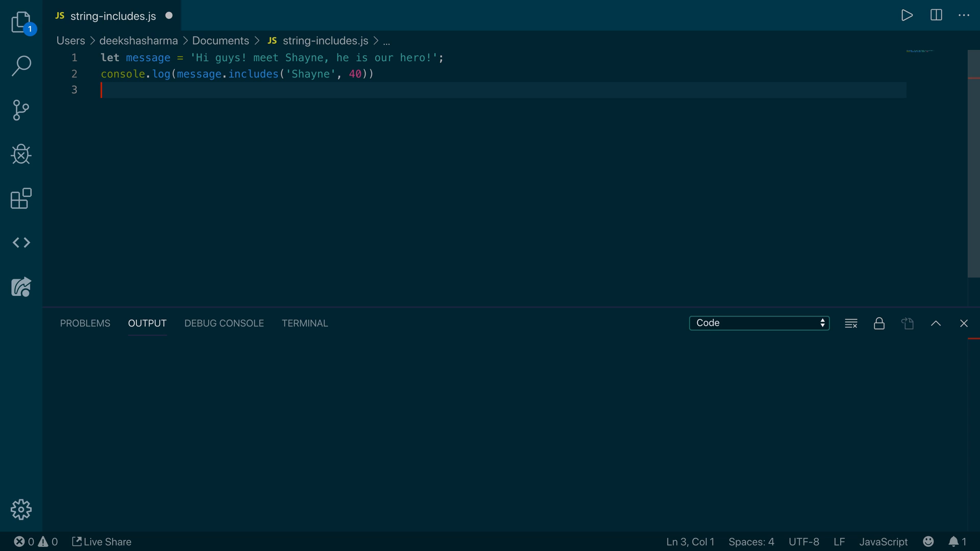
{"action": "left_click", "coordinate": [907, 15]}
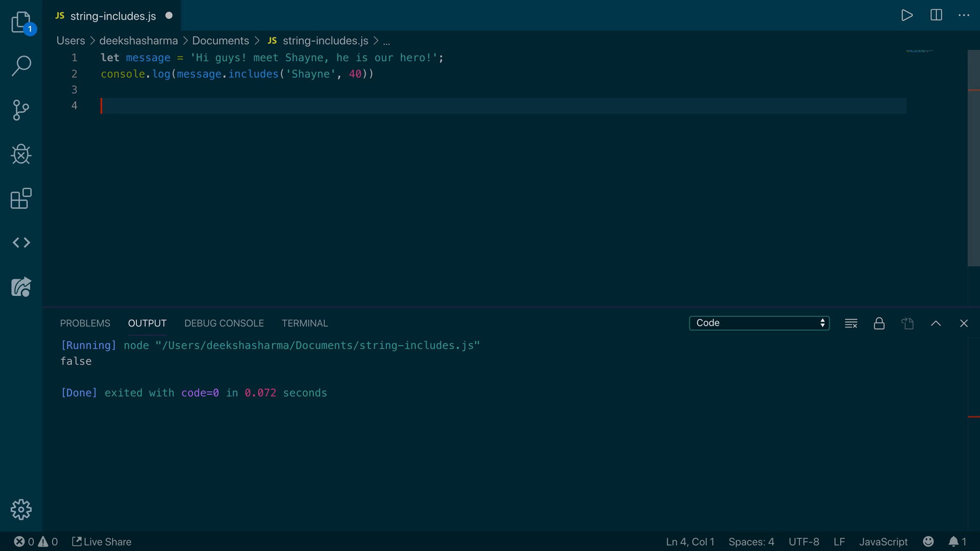
{"action": "type", "text": "console.log("}
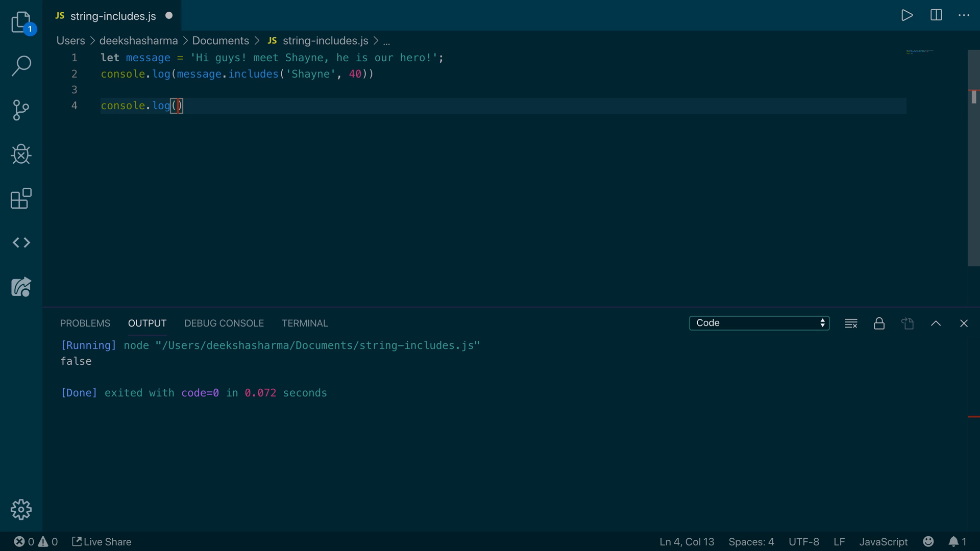
Step: Log message.length with a quoted 'length: ' label on line 4
{"action": "type", "text": "message."}
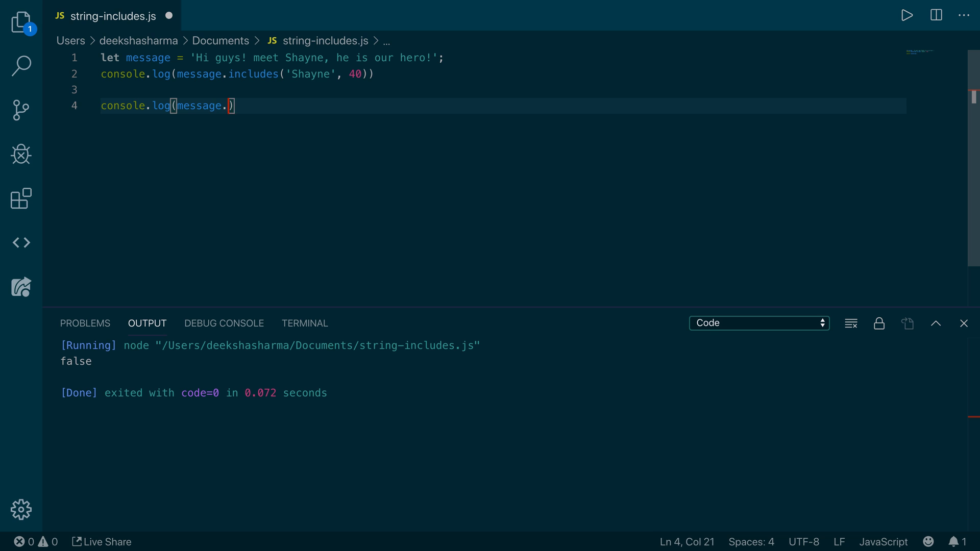
{"action": "type", "text": "length"}
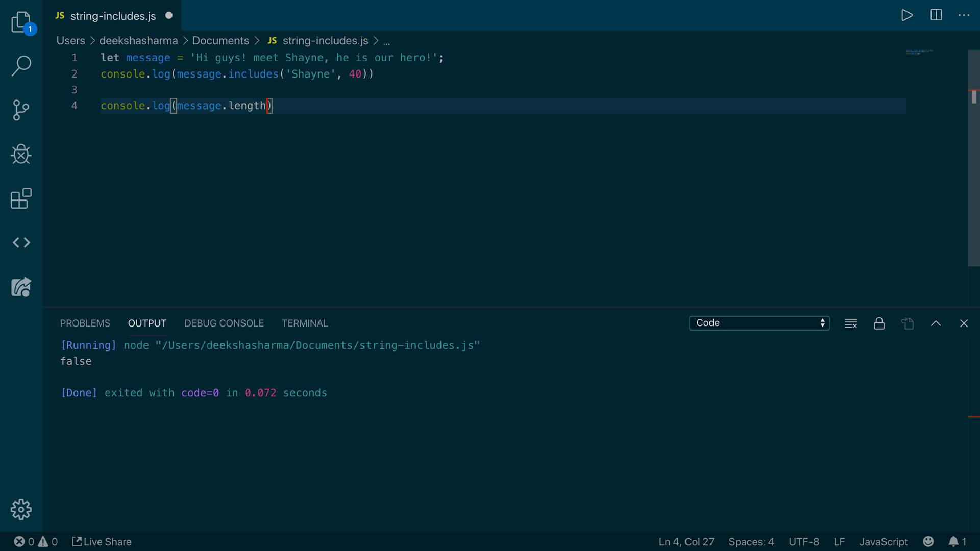
{"action": "type", "text": "length:"}
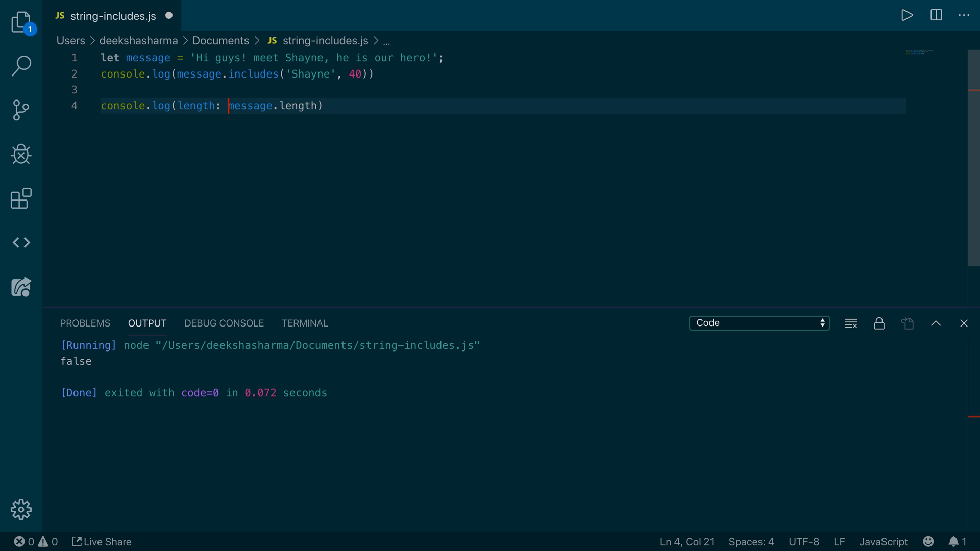
{"action": "left_click_drag", "start_coordinate": [204, 105], "coordinate": [188, 105]}
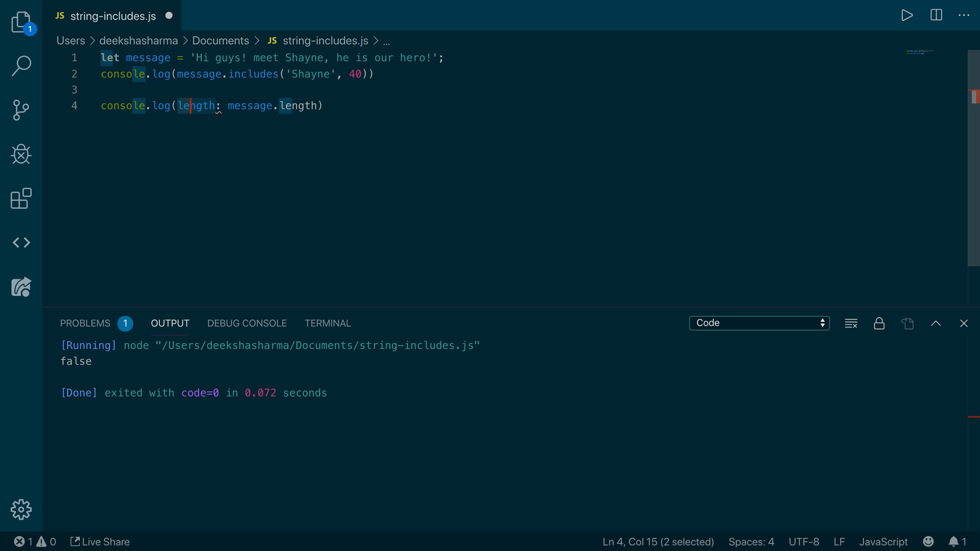
{"action": "type", "text": "'"}
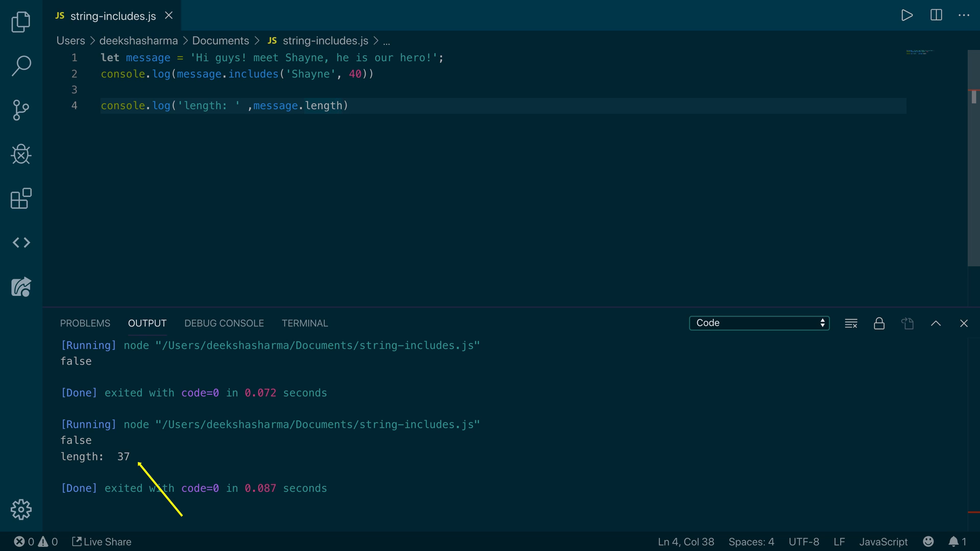
{"action": "mouse_move", "coordinate": [404, 136]}
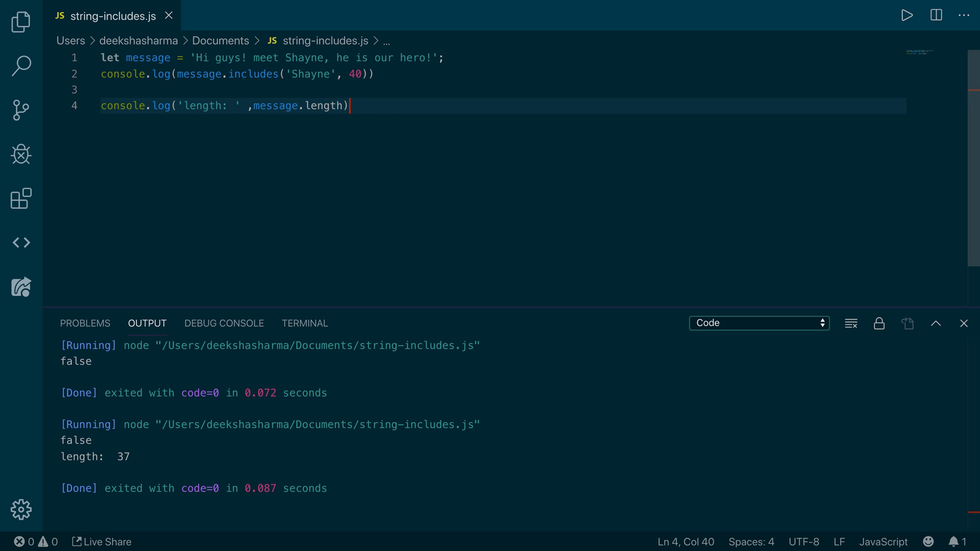
Step: Swap the Shayne line for console.log(message.includes('!')) and run, showing length 37 and true
{"action": "key", "text": "Enter"}
{"action": "type", "text": "console.log"}
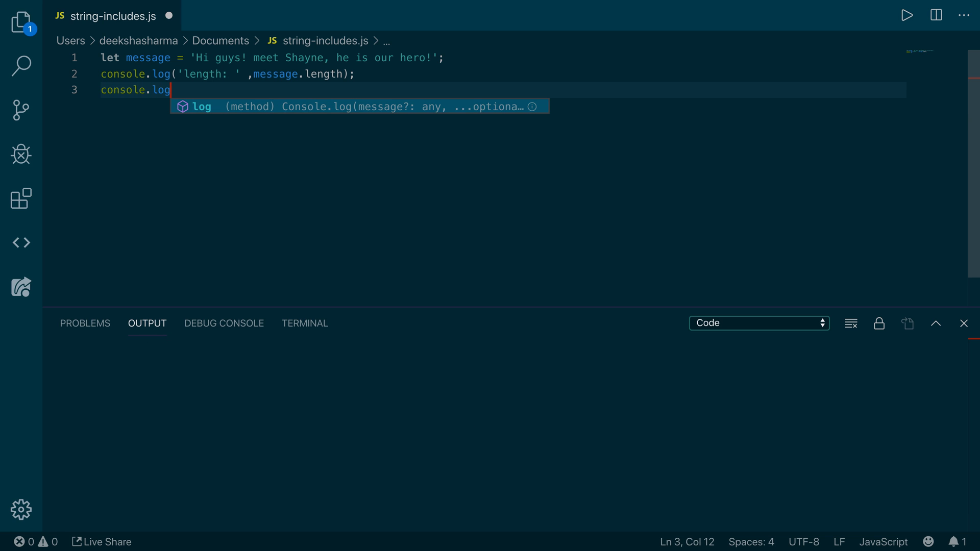
{"action": "type", "text": "(message.includes("}
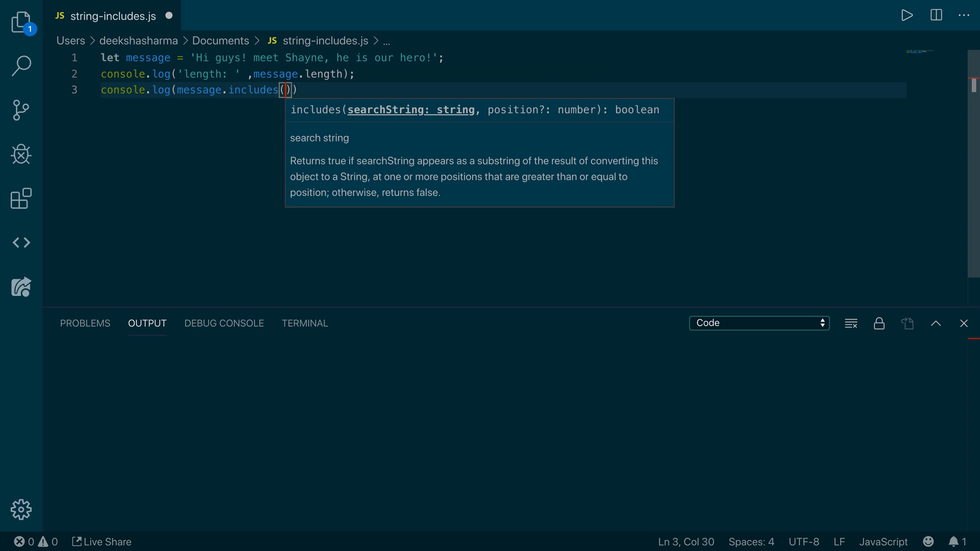
{"action": "type", "text": "'!'"}
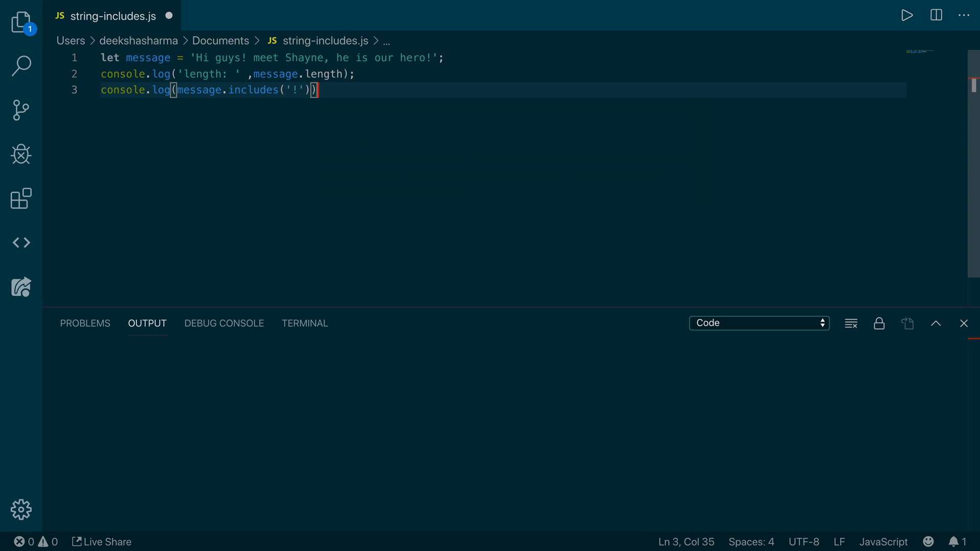
{"action": "left_click", "coordinate": [907, 14]}
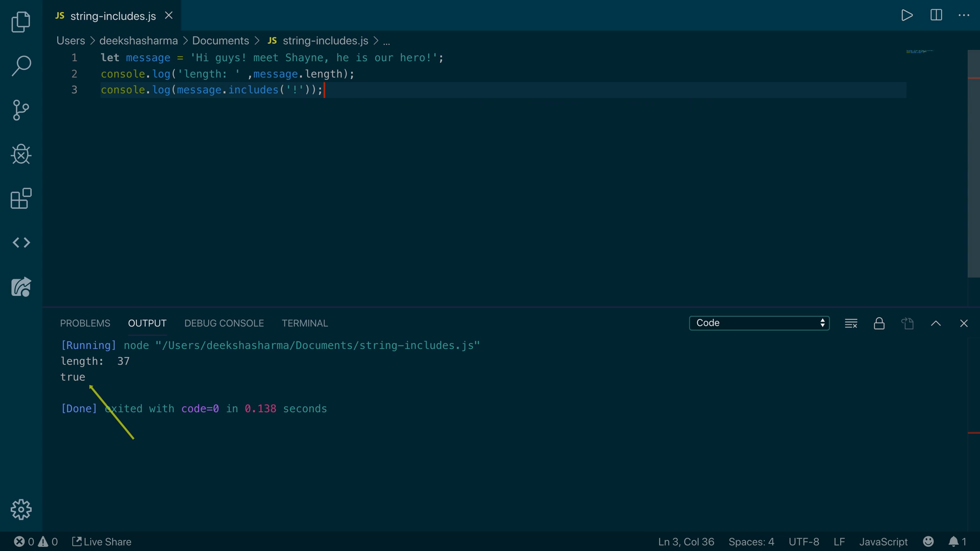